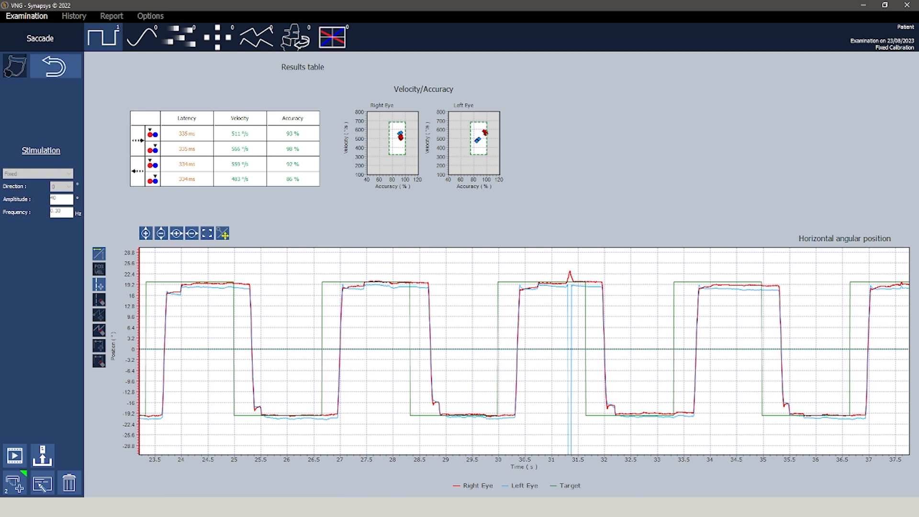
Step: Show the pursuit examination's mean gain table, gain graphs and sinusoidal eye-position trace
click(141, 36)
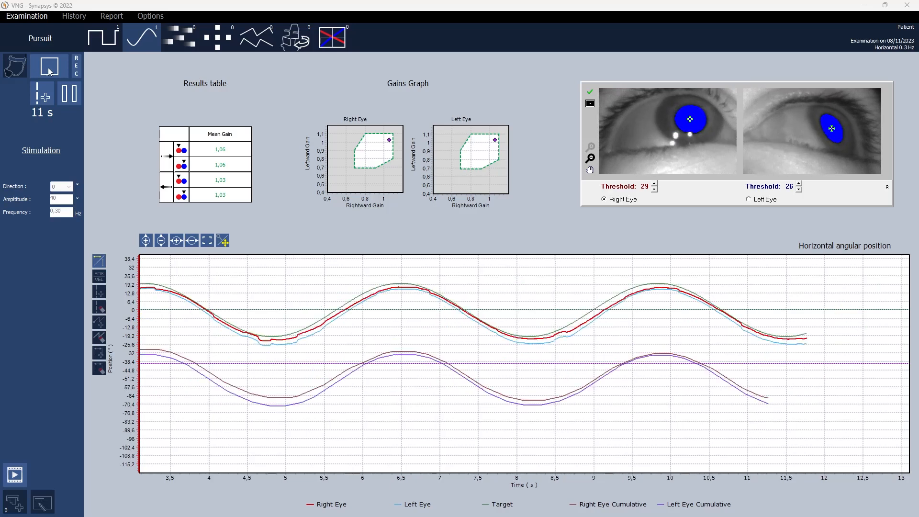
click(50, 65)
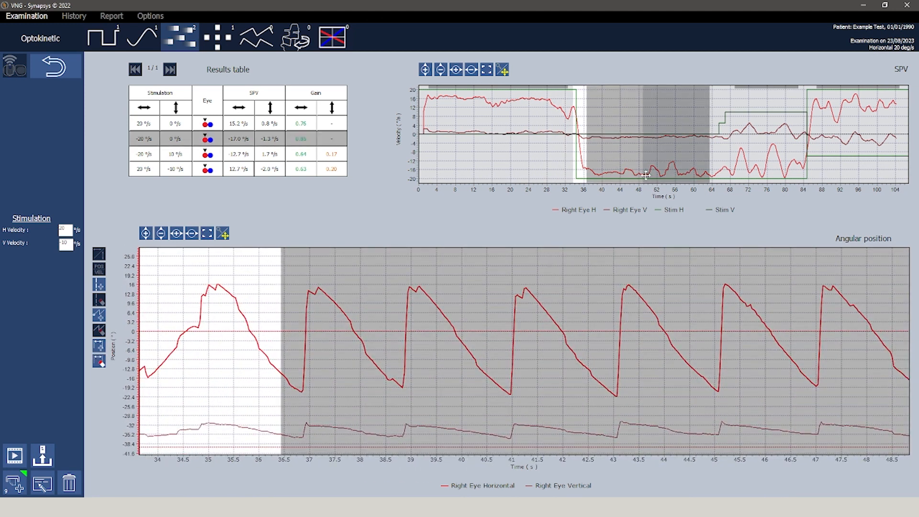
mouse_move(163, 149)
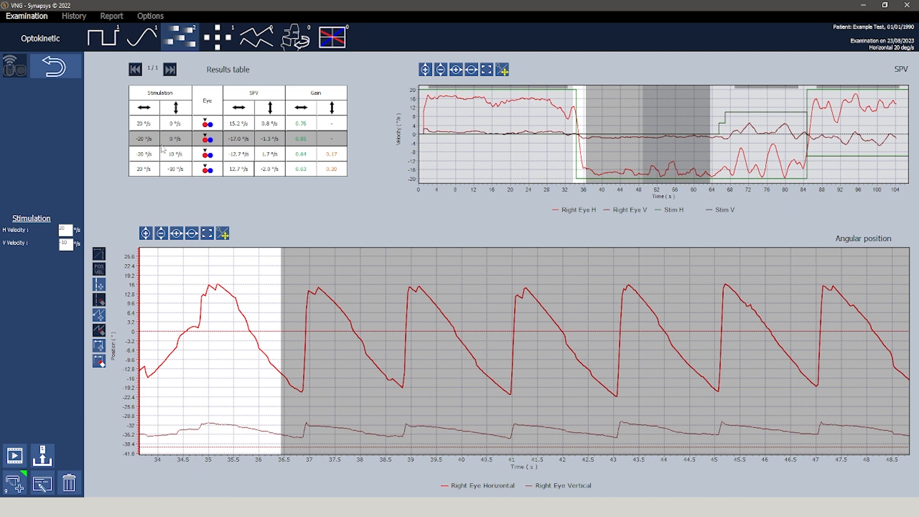
Step: Switch from the optokinetic results to the gaze examination module from the toolbar
click(217, 37)
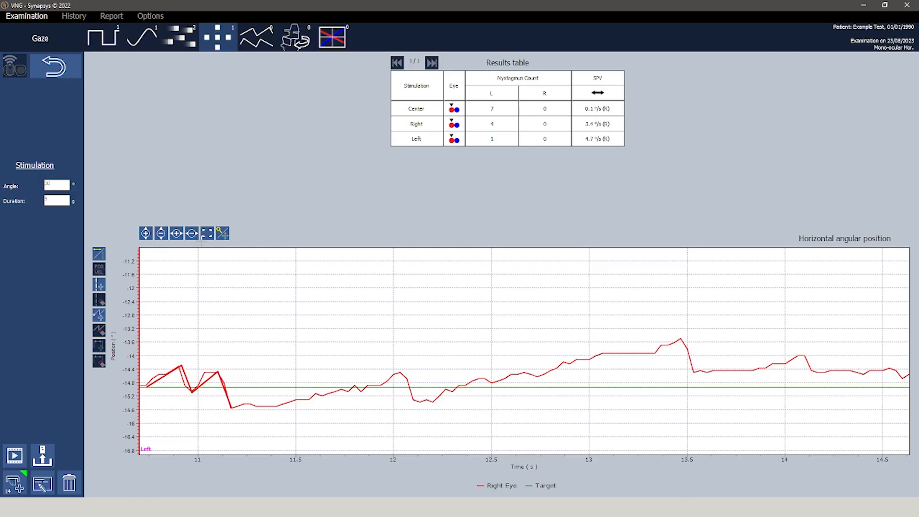
Step: Fit the gaze graph to the full 34-second recording across Center, Right and Left phases
click(206, 232)
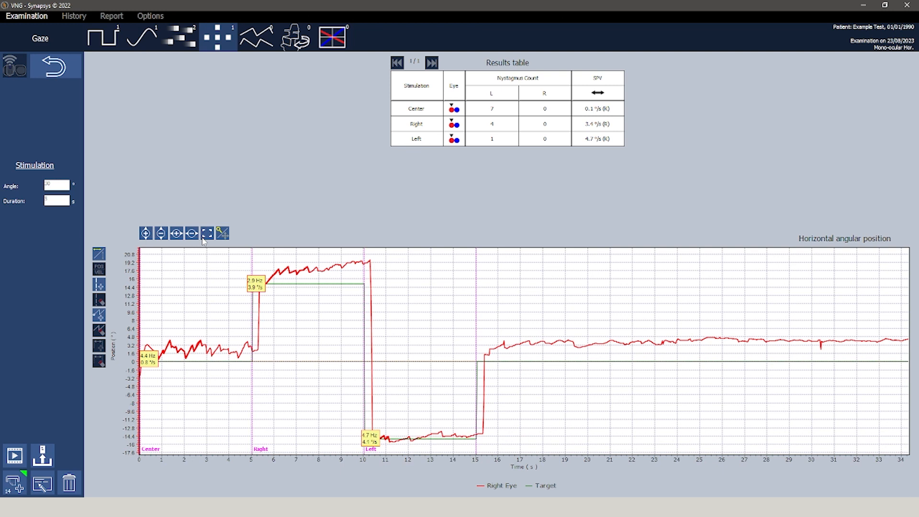